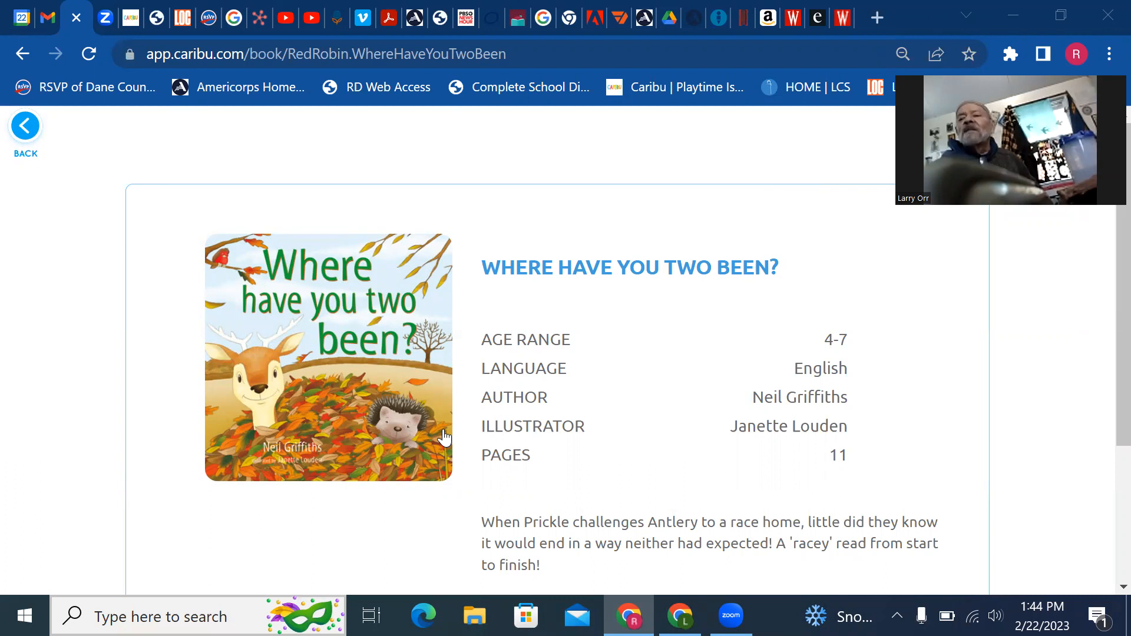
{"action": "mouse_move", "coordinate": [608, 456]}
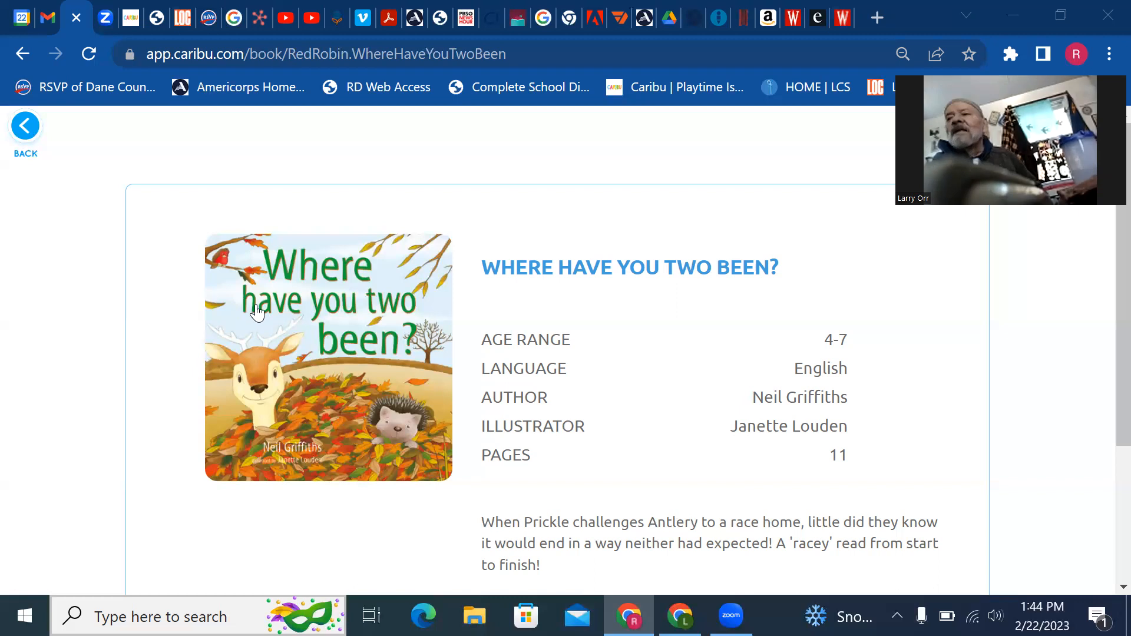
- Open 'Where Have You Two Been?' and turn past the cover to Prickle's 'Race you home!'
{"action": "left_click", "coordinate": [327, 357]}
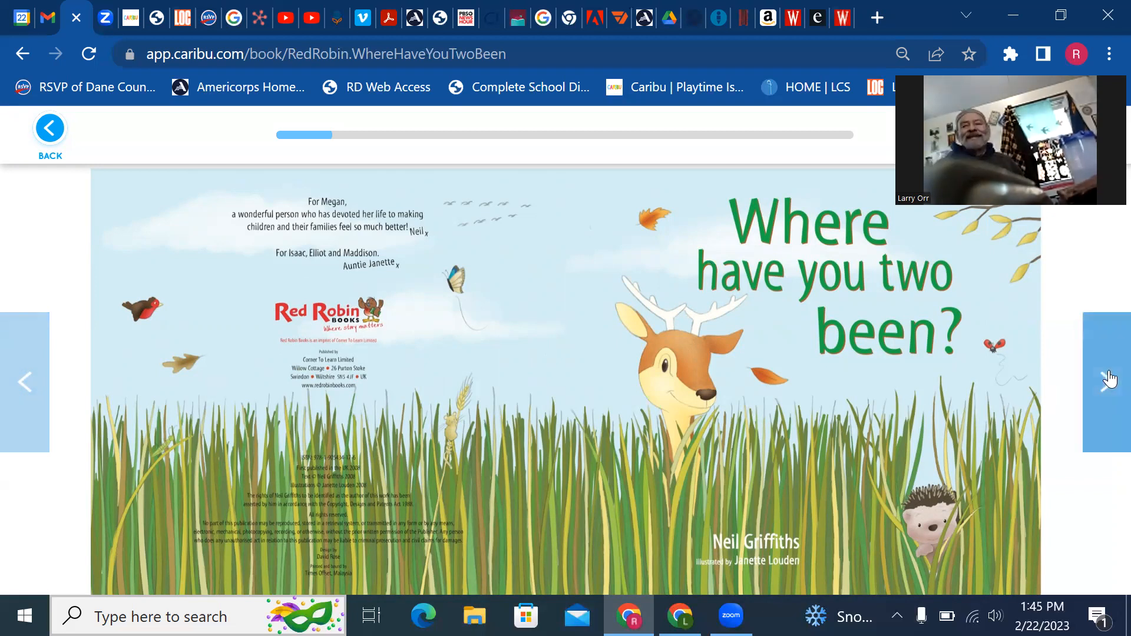
{"action": "left_click", "coordinate": [1111, 371]}
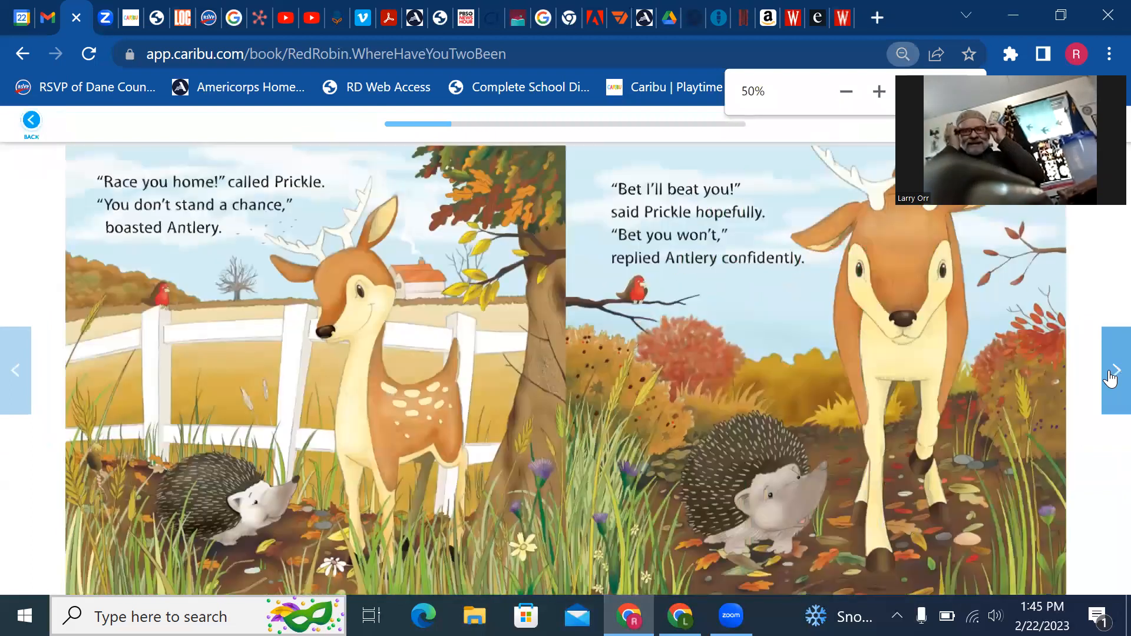
- Turn forward through the race start to Antlery dashing and Prickle in the long grass
{"action": "left_click", "coordinate": [846, 92]}
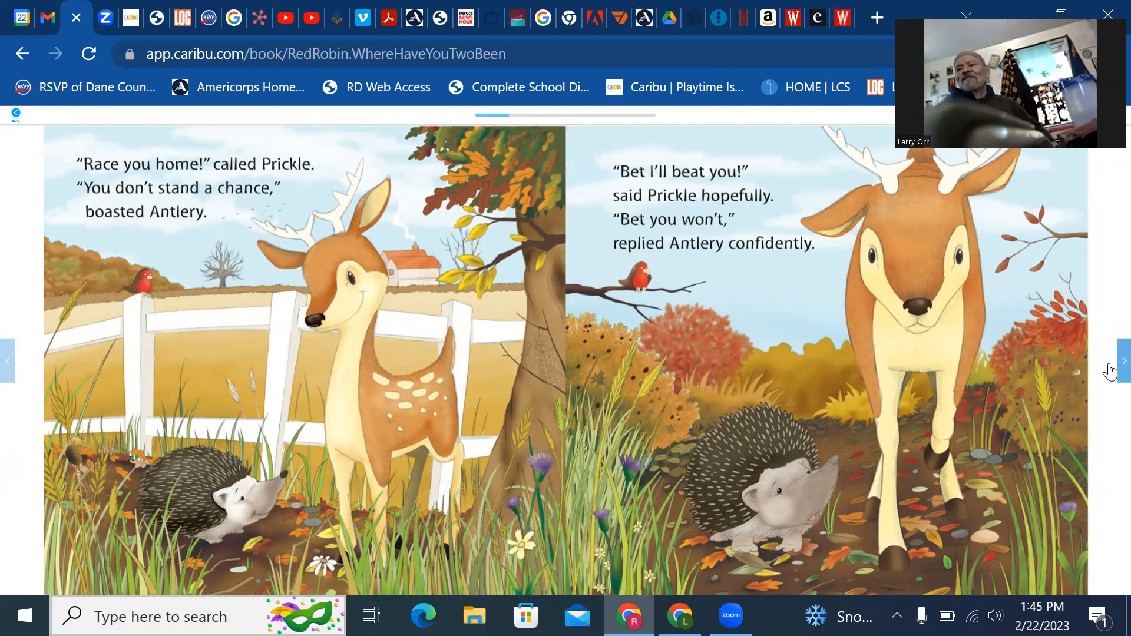
{"action": "left_click", "coordinate": [1123, 361]}
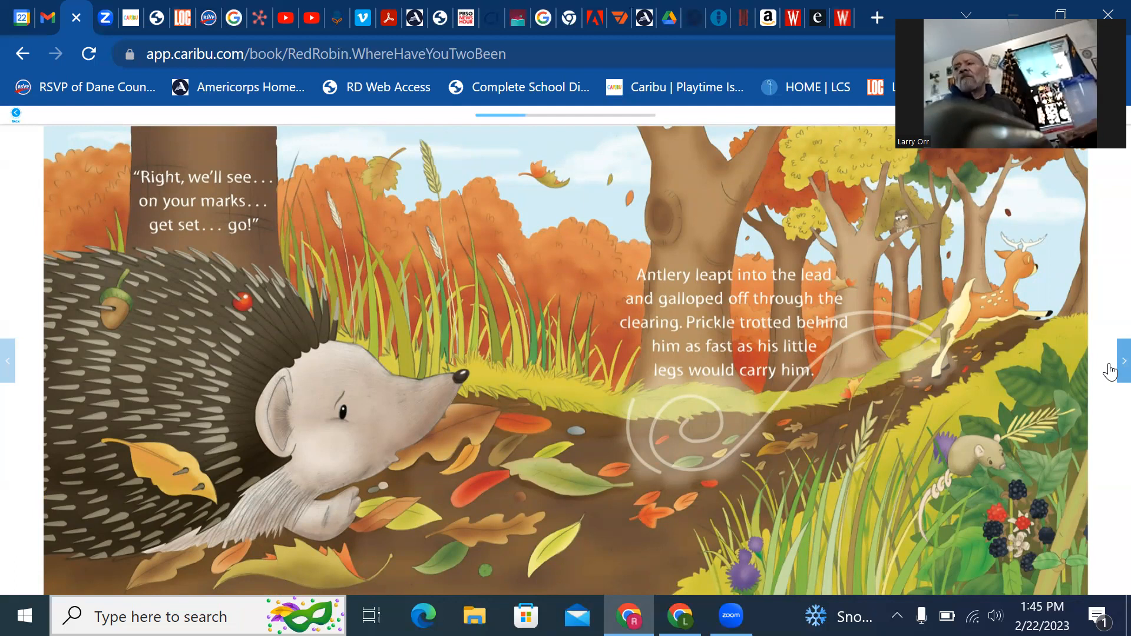
{"action": "left_click", "coordinate": [1123, 361]}
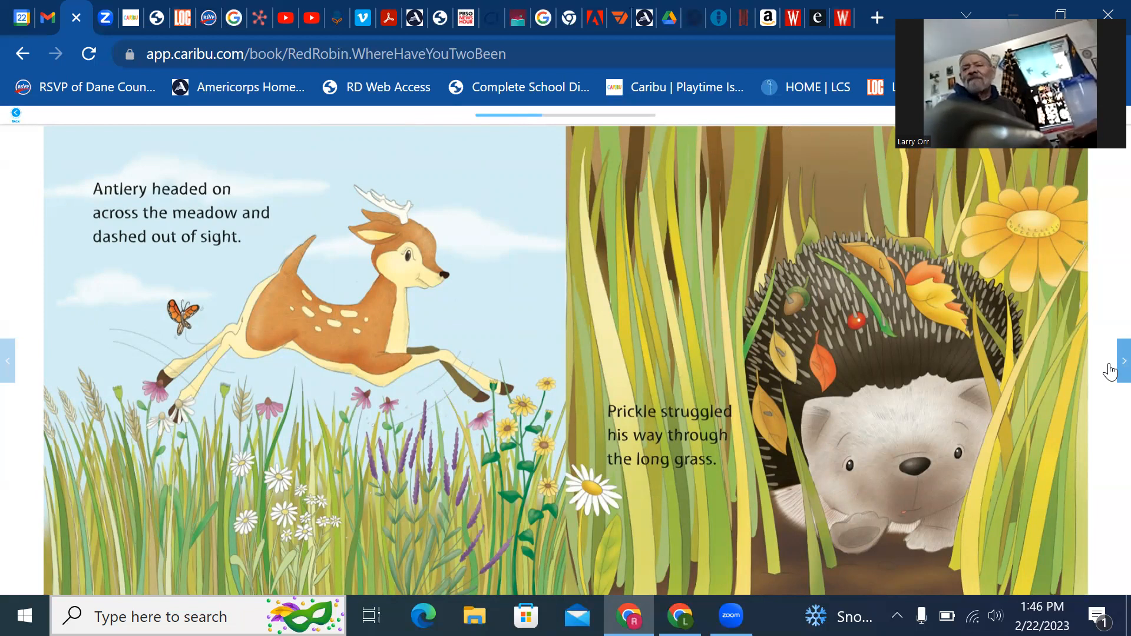
- Page past the horse chestnut tree to Antlery lost in the washing line
{"action": "left_click", "coordinate": [1123, 360]}
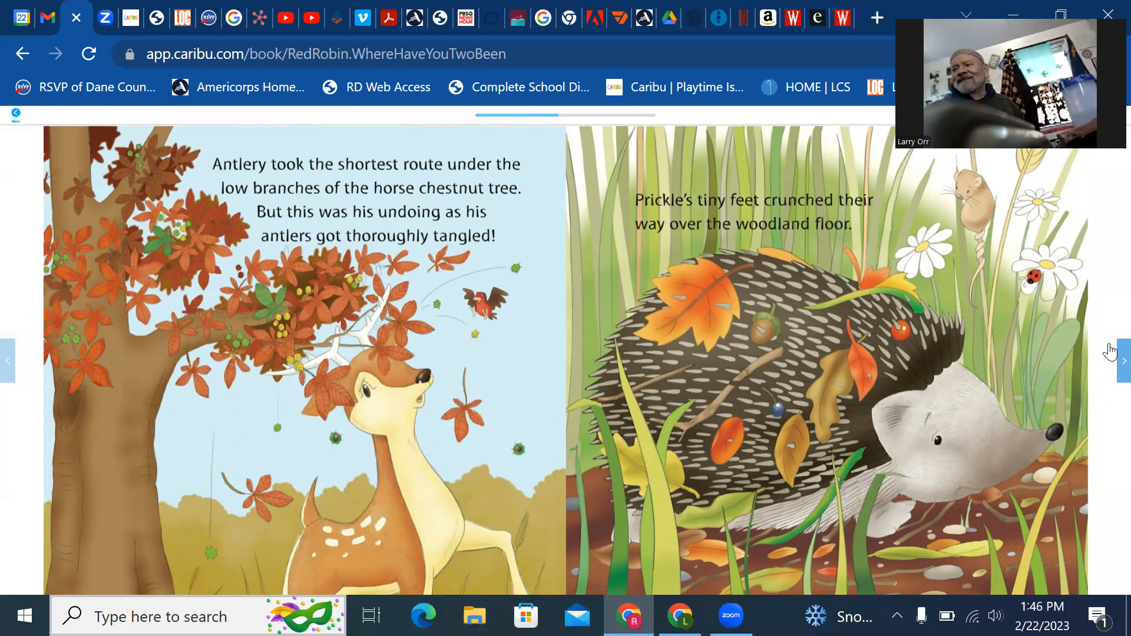
{"action": "left_click", "coordinate": [1122, 360]}
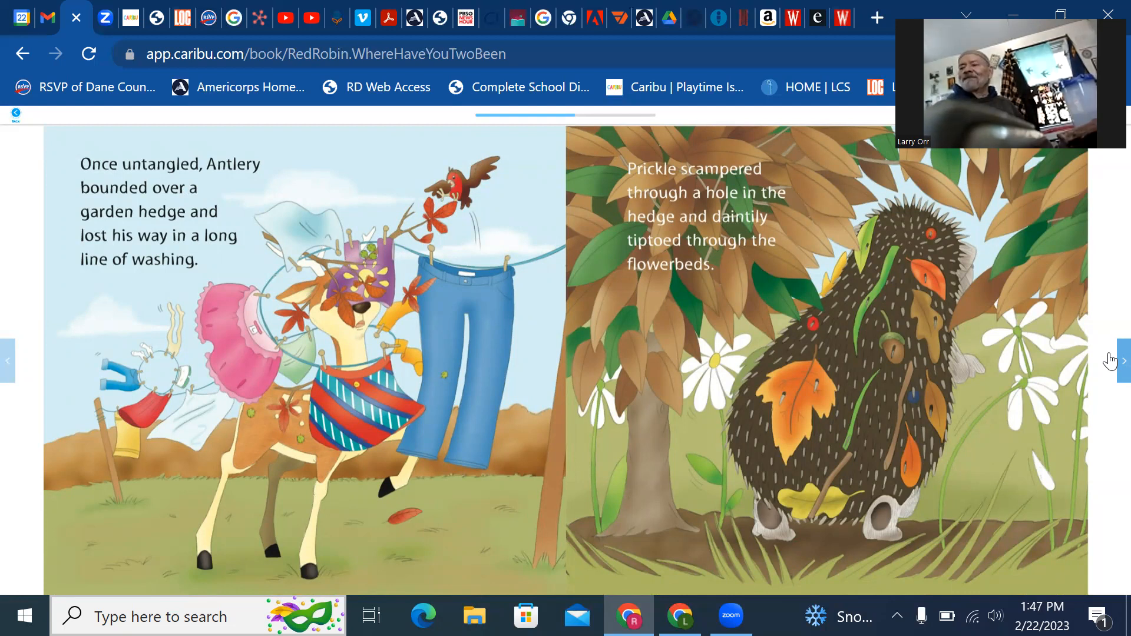
- Page past the gateway to the downhill race where Prickle rolls past Antlery
{"action": "left_click", "coordinate": [1123, 360]}
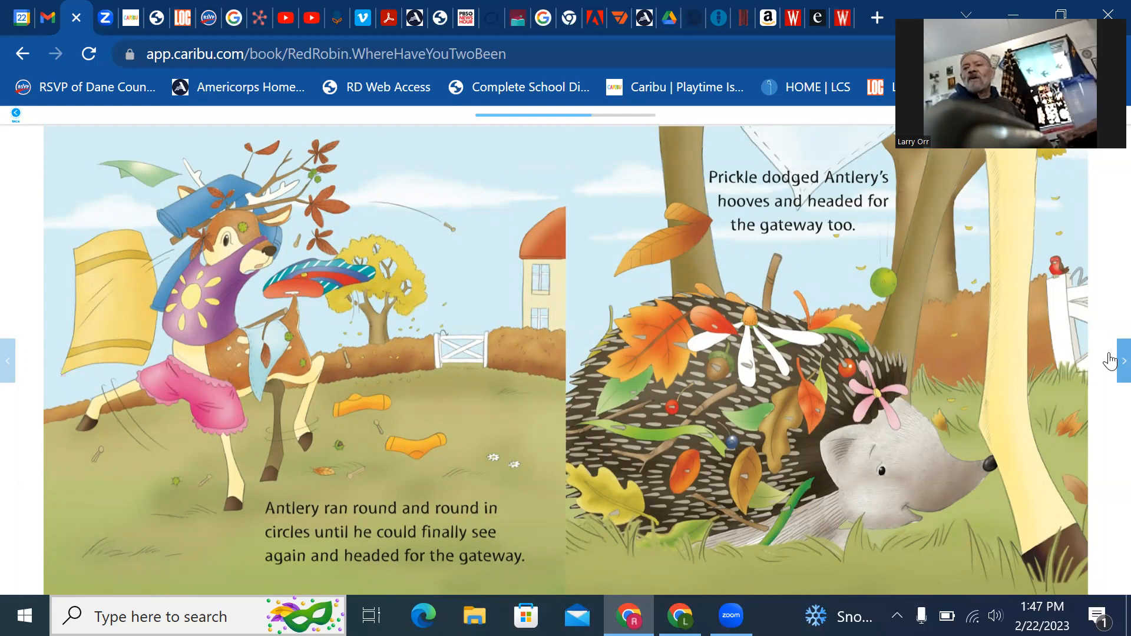
{"action": "left_click", "coordinate": [1117, 361]}
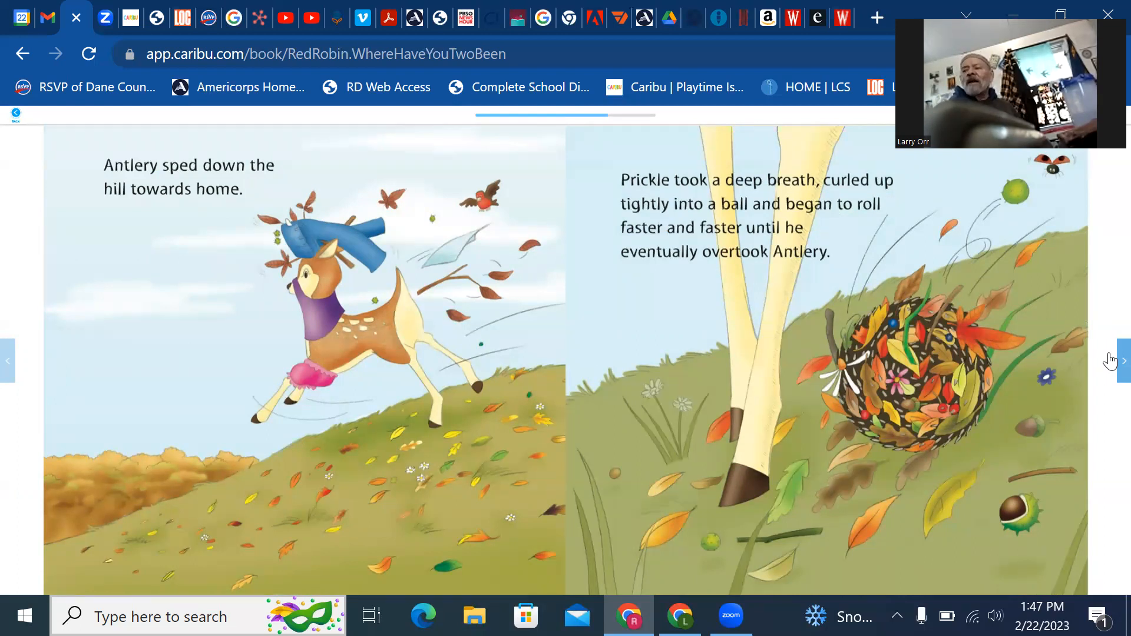
- Page past the slowdown and oak tree crash to the mothers' 'where have you been' spread
{"action": "left_click", "coordinate": [1120, 360]}
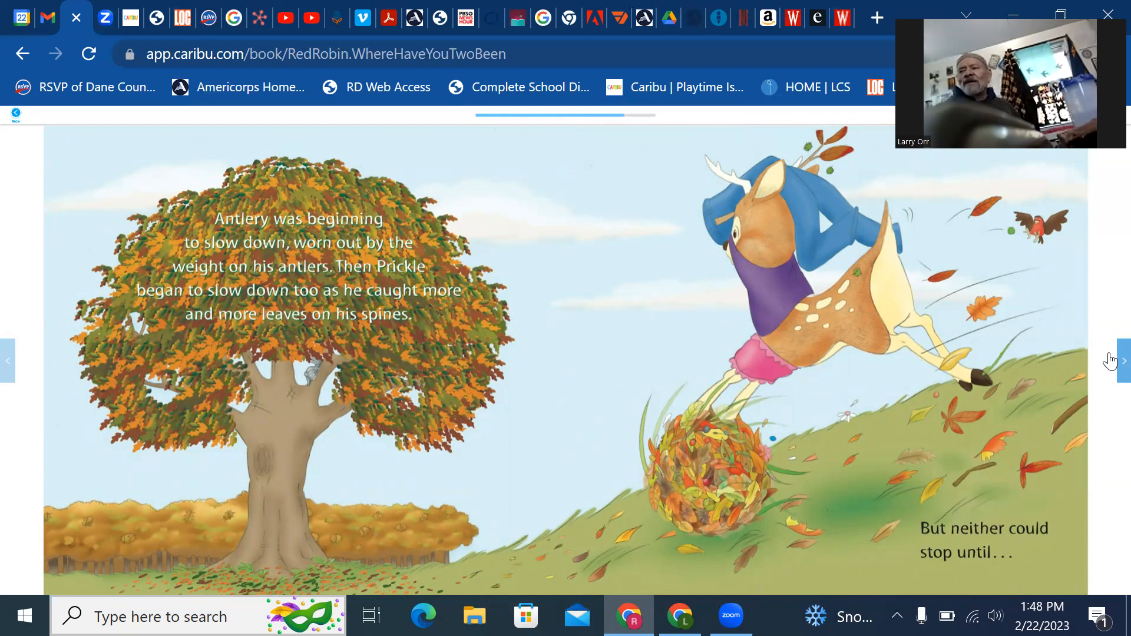
{"action": "left_click", "coordinate": [1122, 361]}
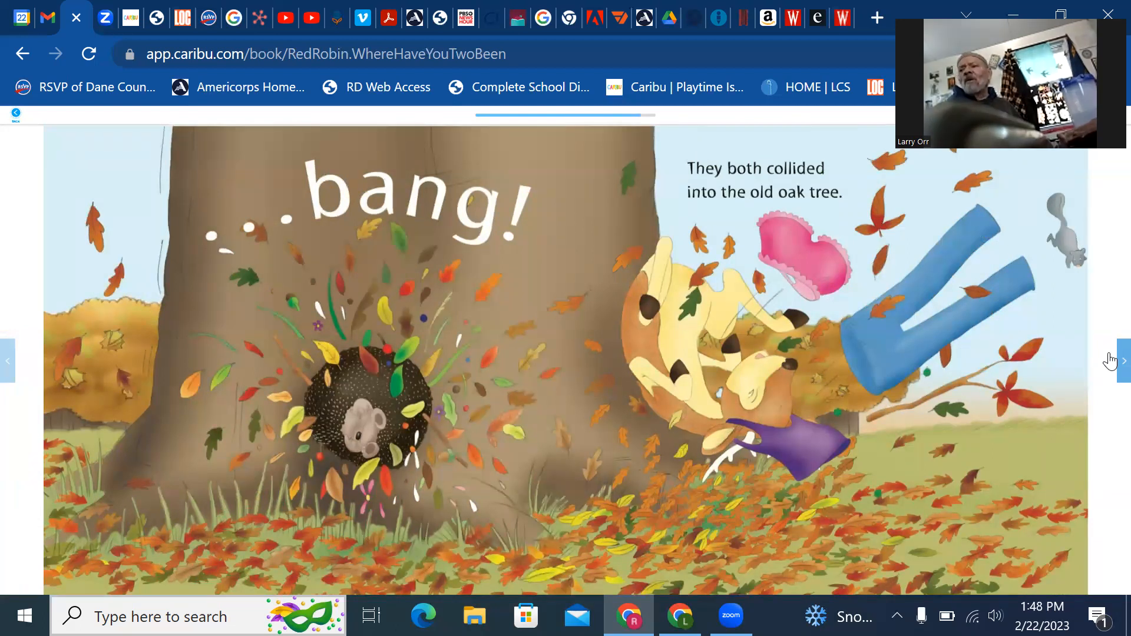
{"action": "mouse_move", "coordinate": [1110, 371]}
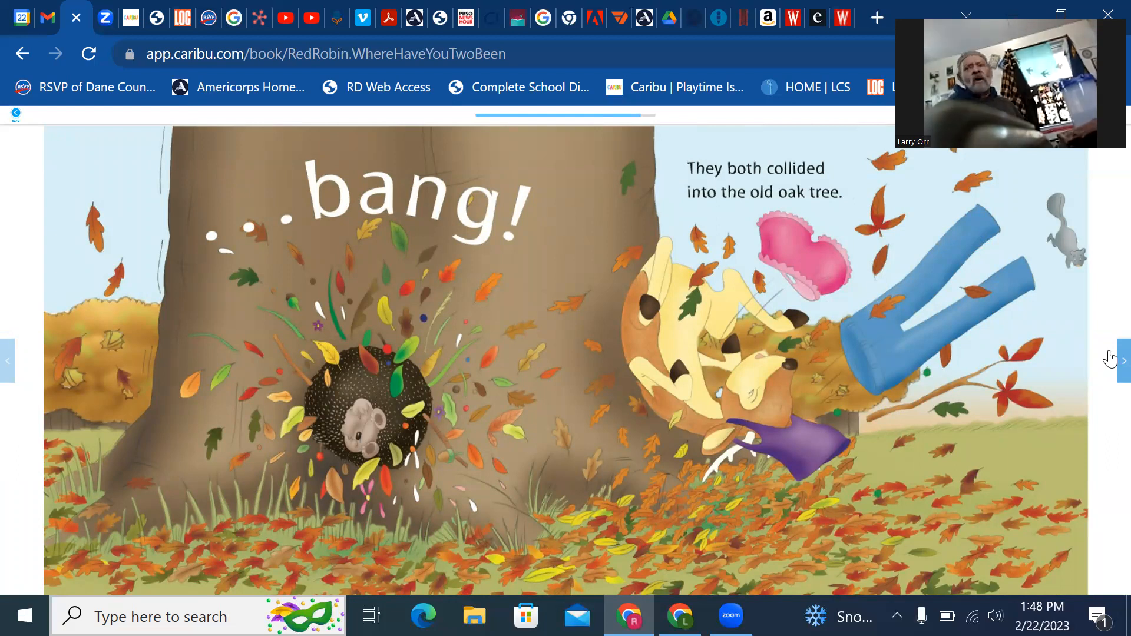
{"action": "left_click", "coordinate": [1120, 360]}
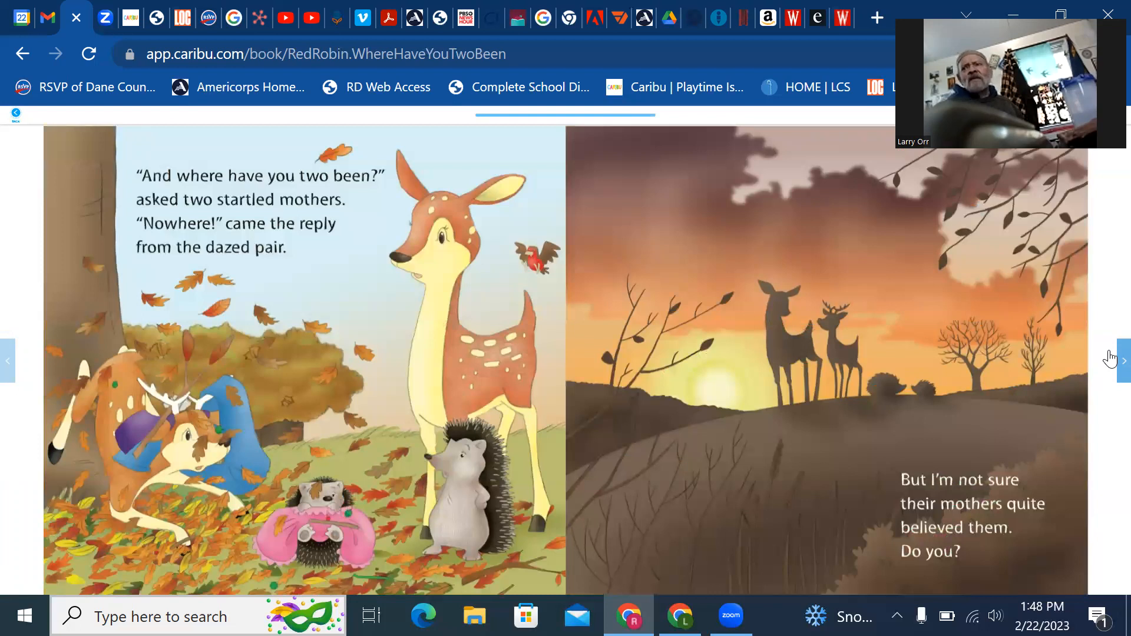